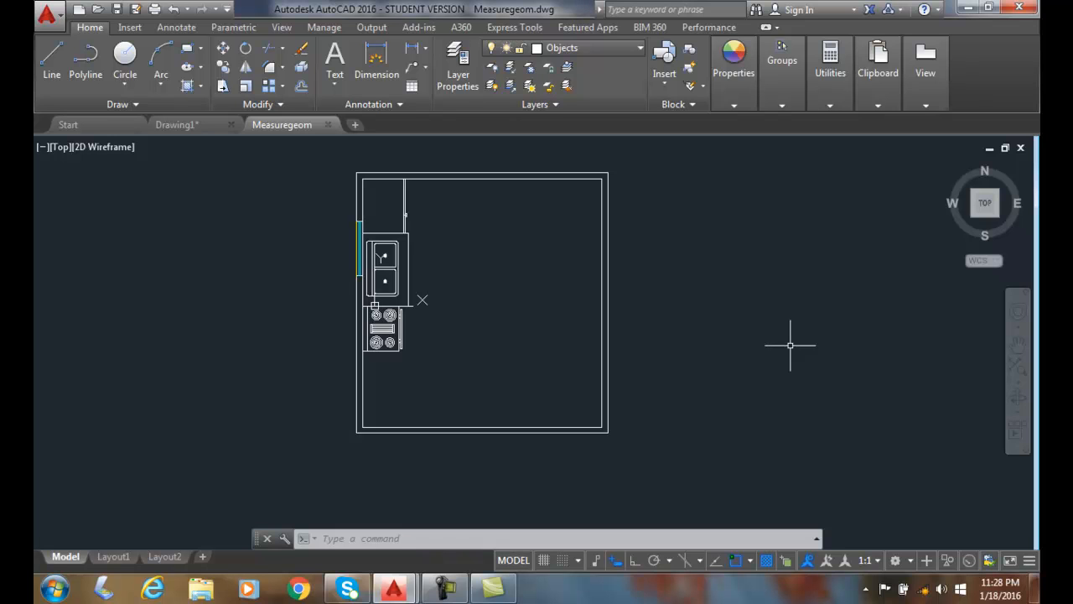
pyautogui.moveTo(747, 305)
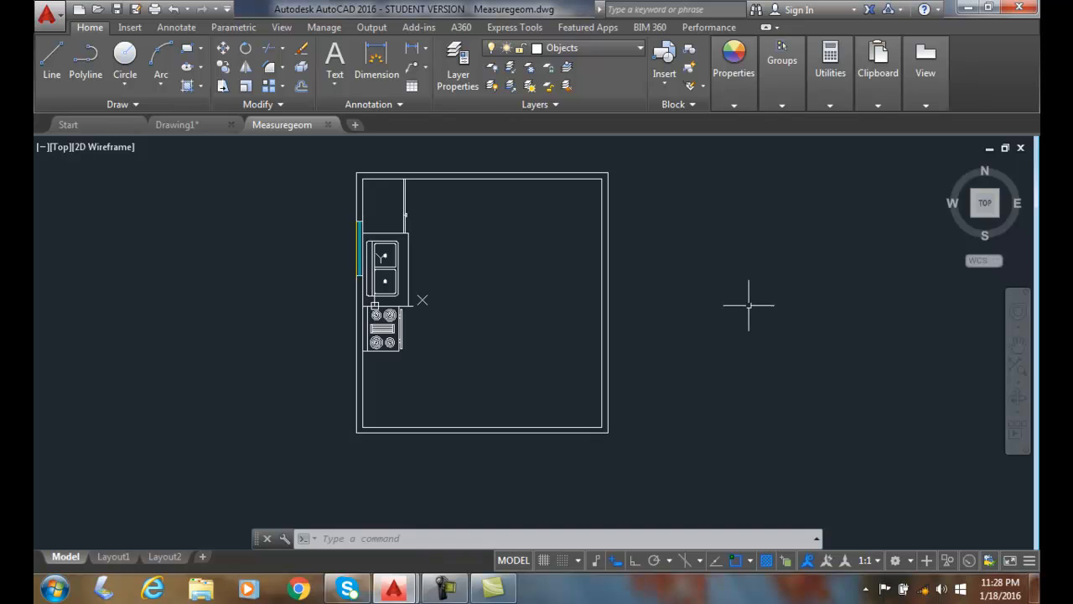
pyautogui.moveTo(691, 319)
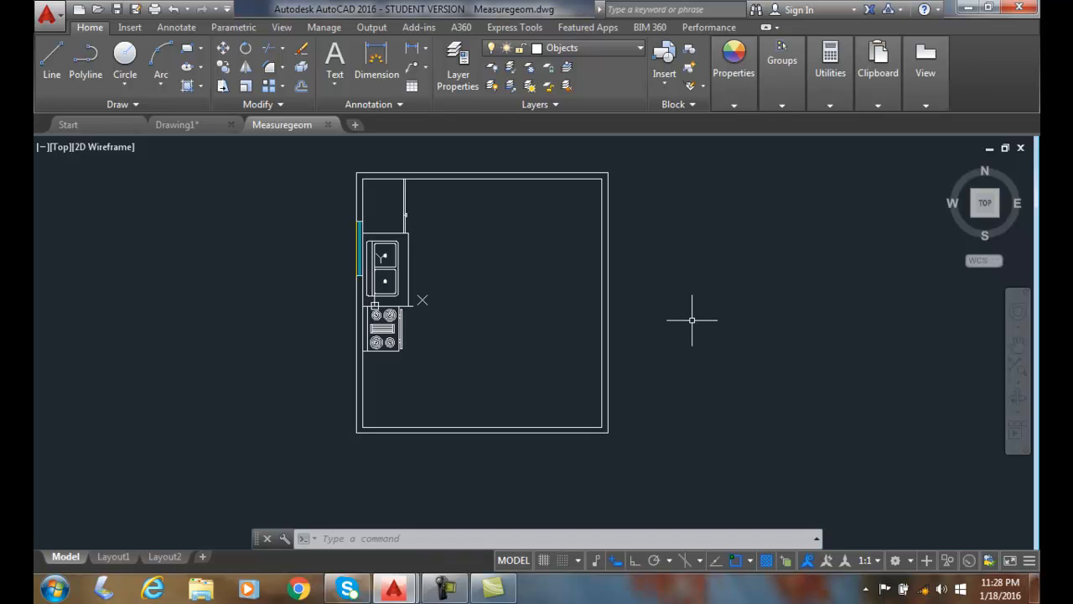
pyautogui.moveTo(712, 268)
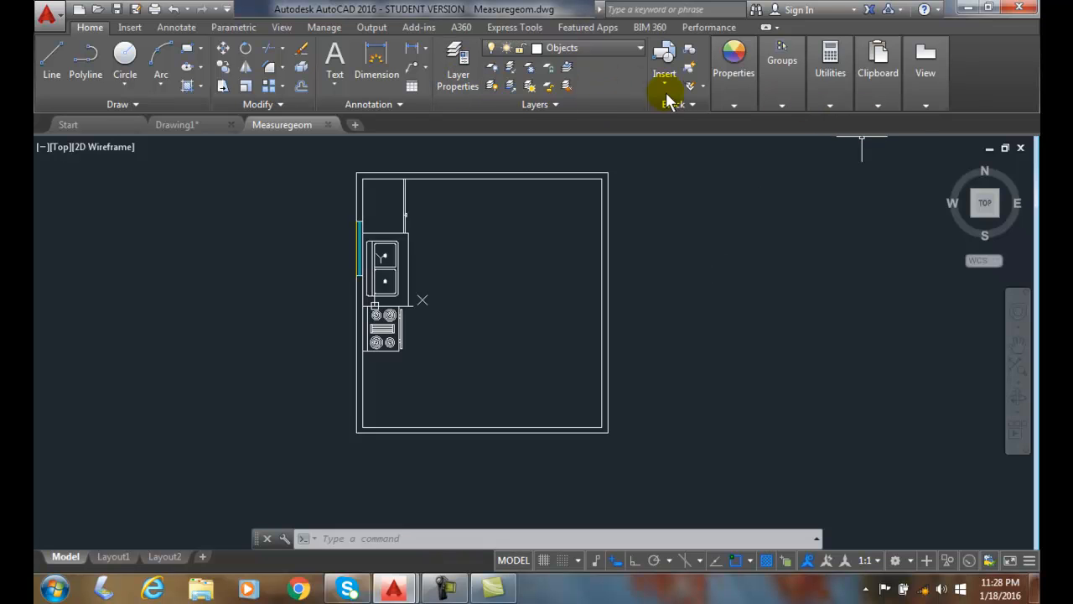
# Step: Show the Measure flyout (Distance, Radius, Angle, Area, Volume) from the Utilities panel, then dismiss it
pyautogui.click(830, 104)
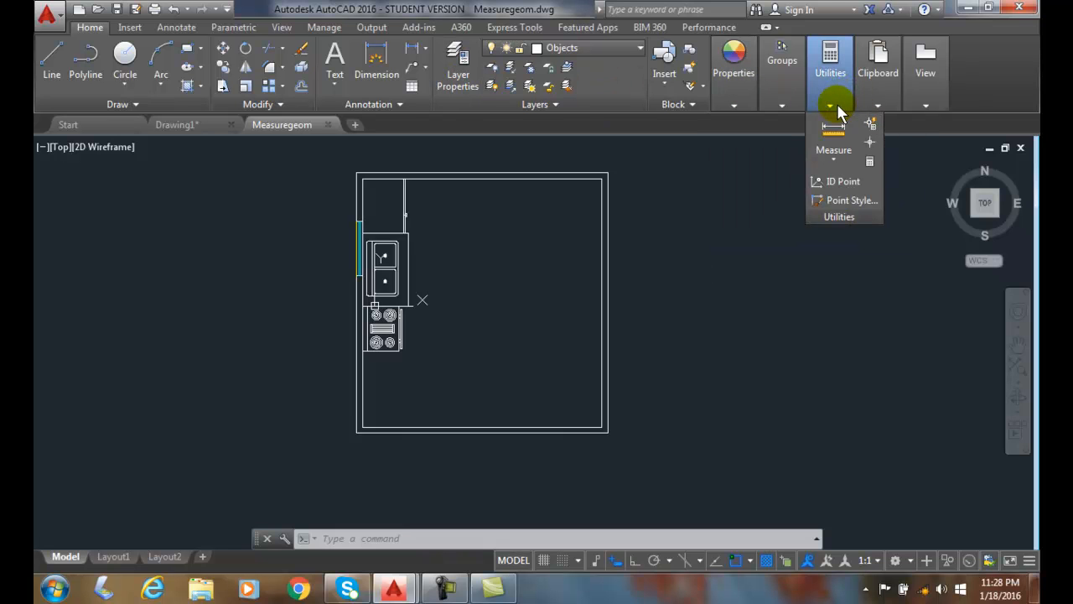
pyautogui.moveTo(833, 149)
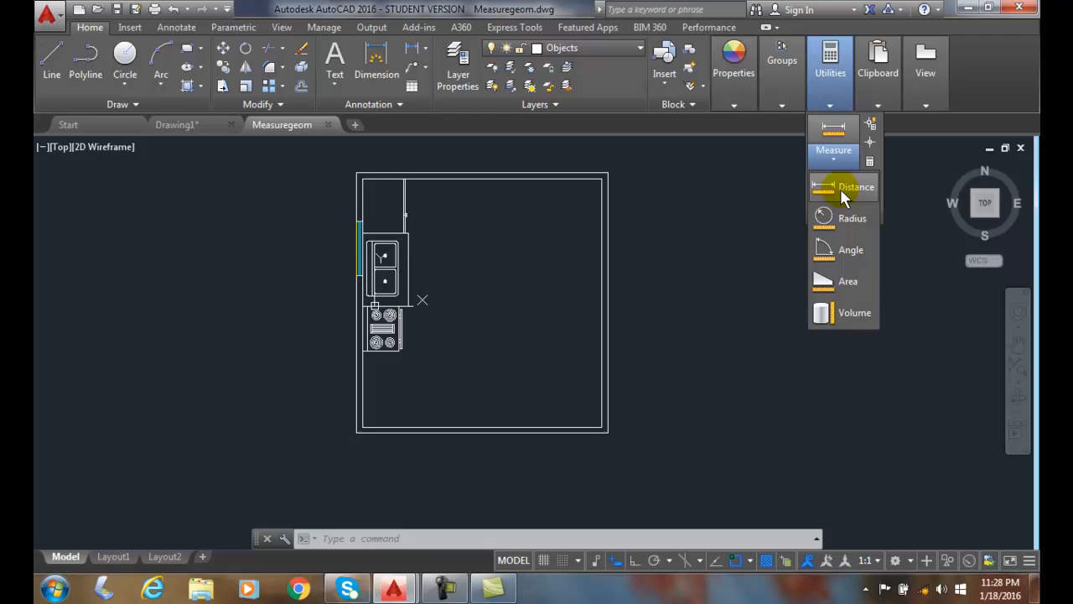
pyautogui.moveTo(846, 281)
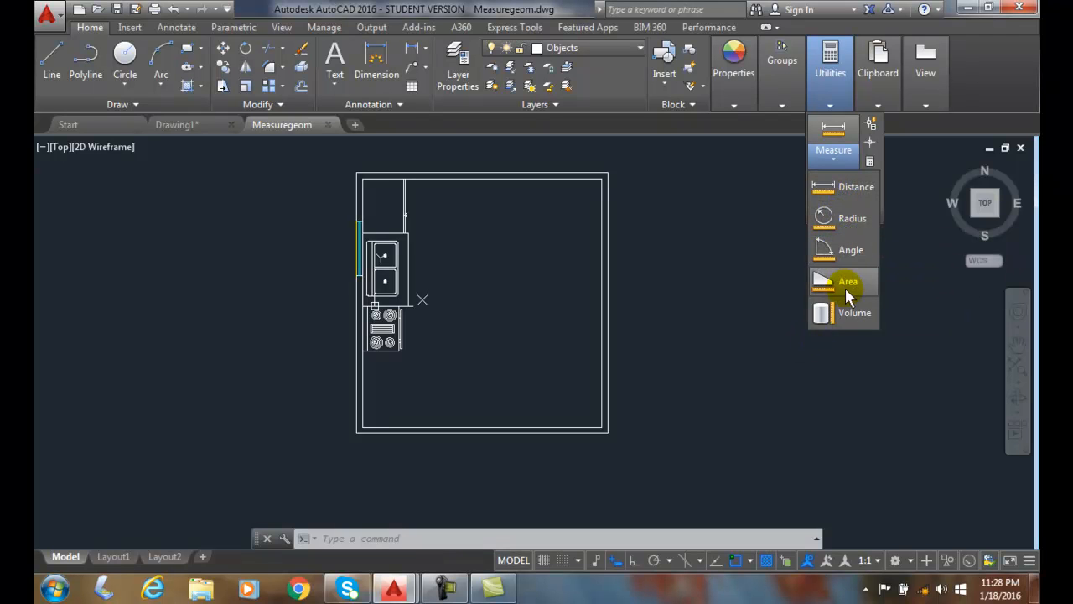
pyautogui.moveTo(855, 312)
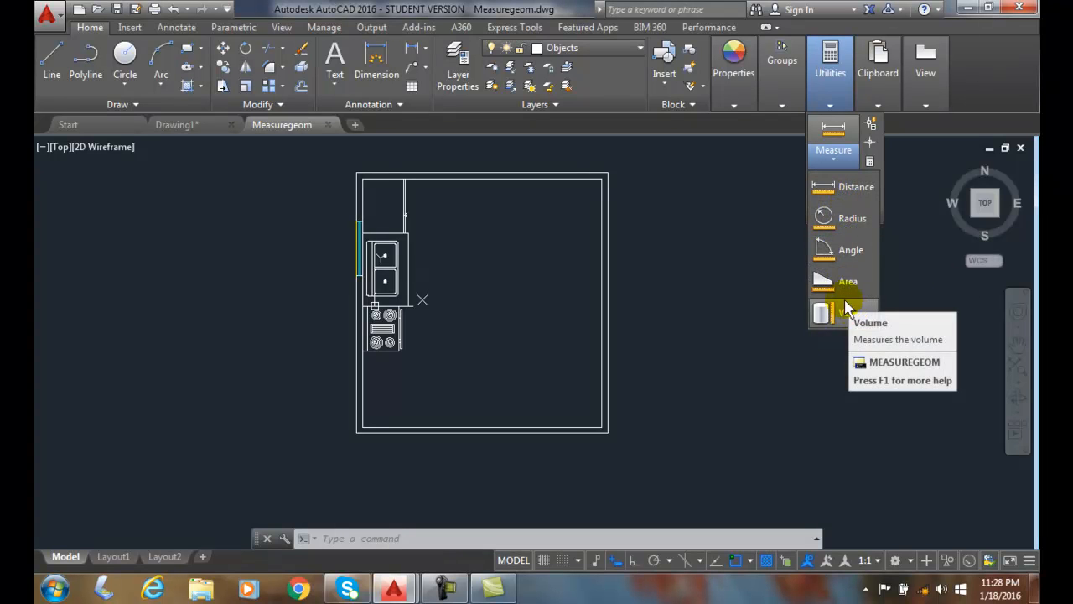
pyautogui.moveTo(842, 187)
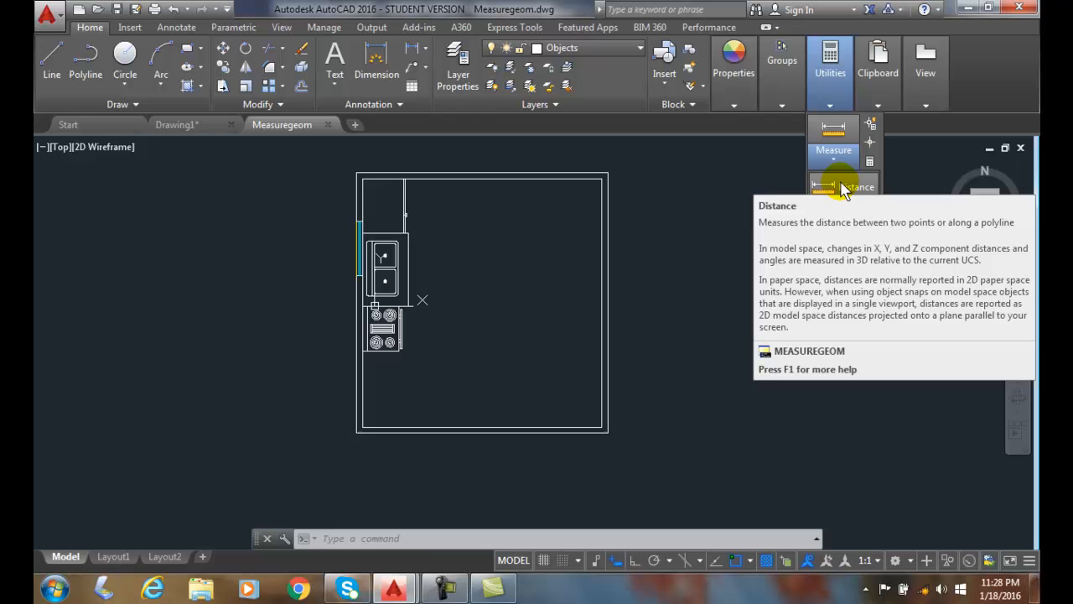
pyautogui.click(842, 186)
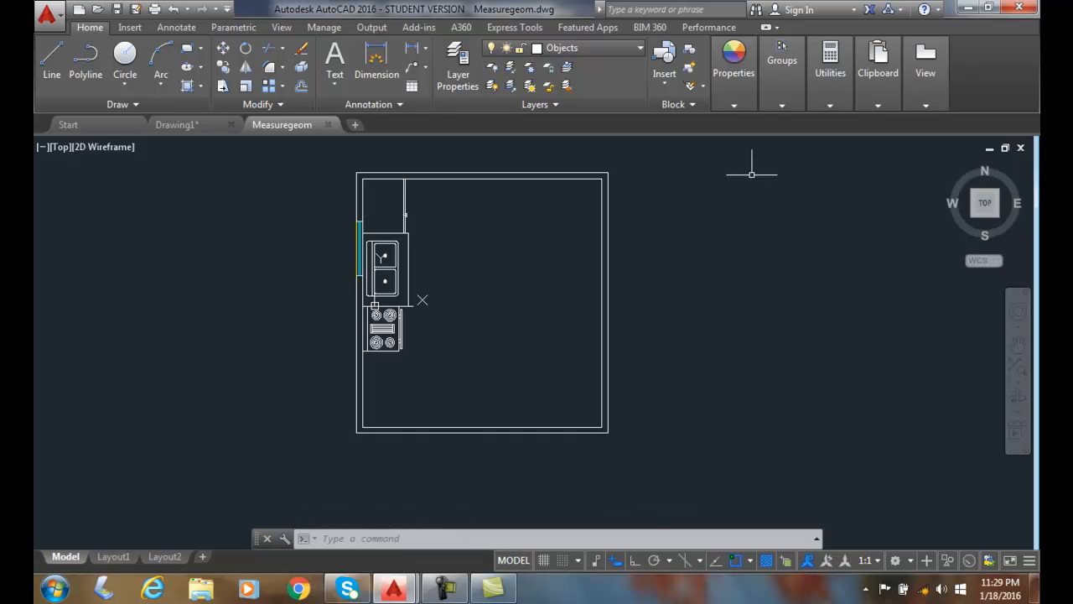
pyautogui.moveTo(758, 176)
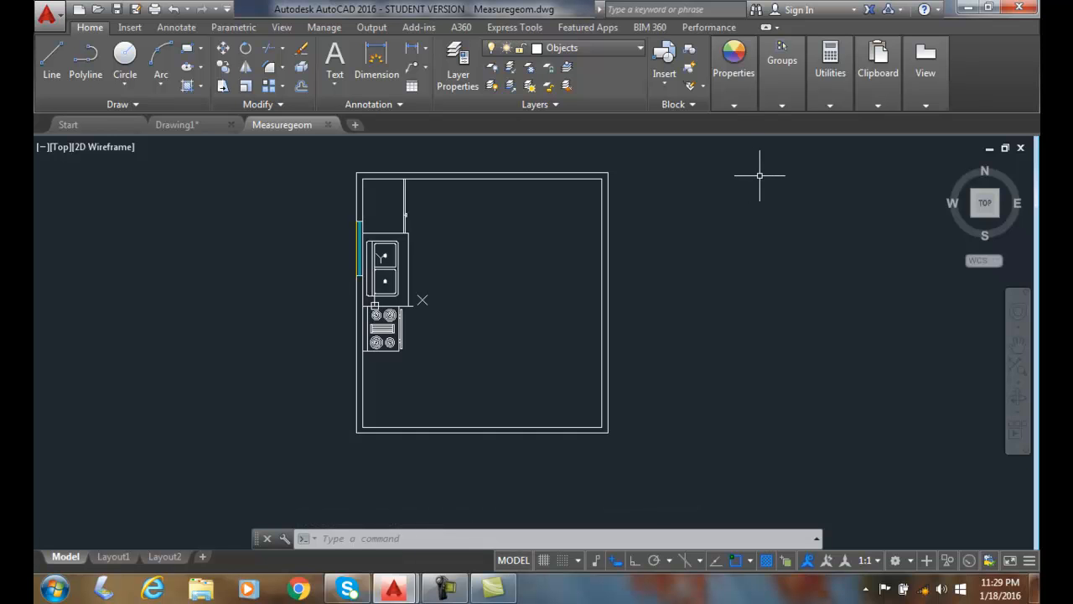
pyautogui.moveTo(761, 174)
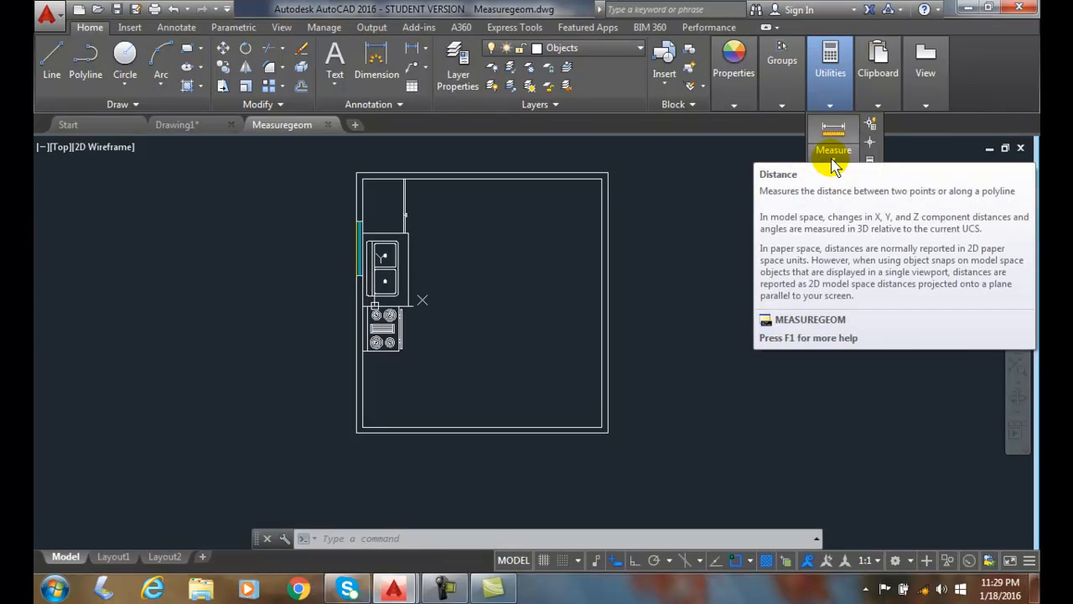
# Step: Expand the Measure flyout again from the Home tab Utilities panel
pyautogui.click(833, 138)
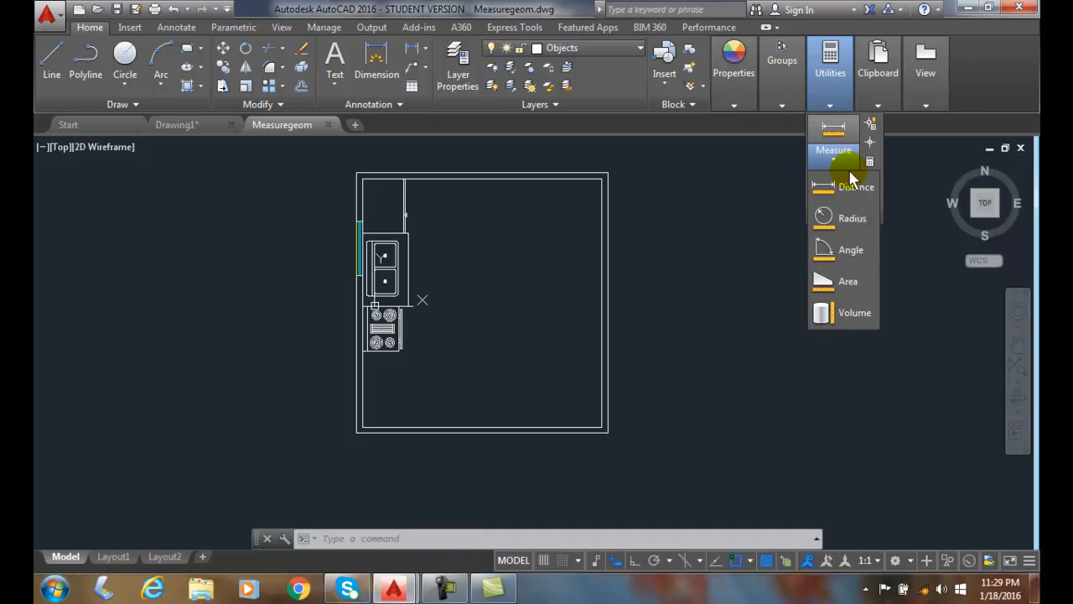
pyautogui.moveTo(855, 184)
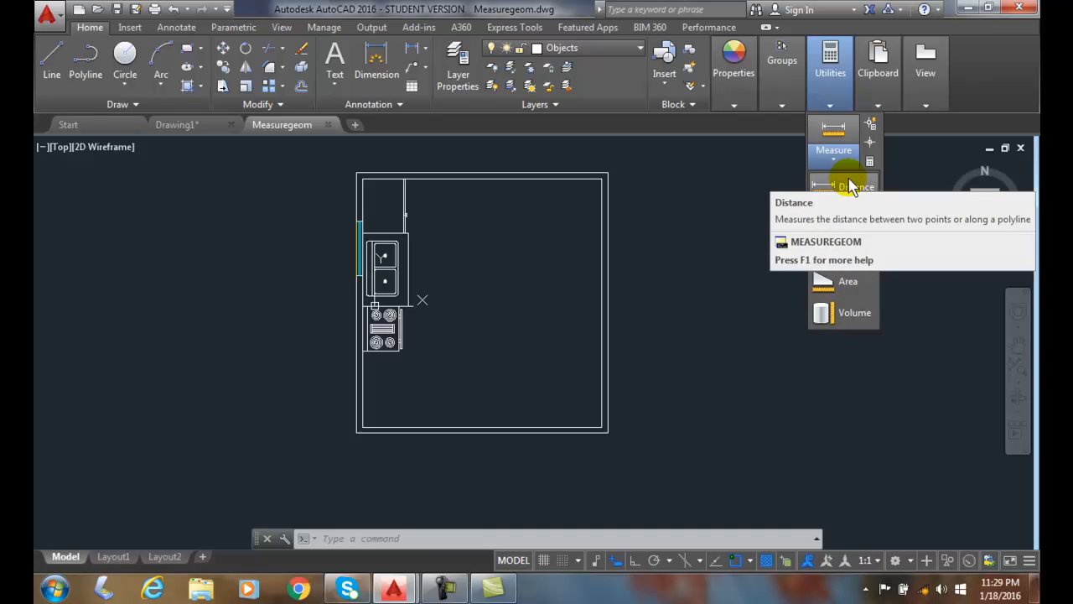